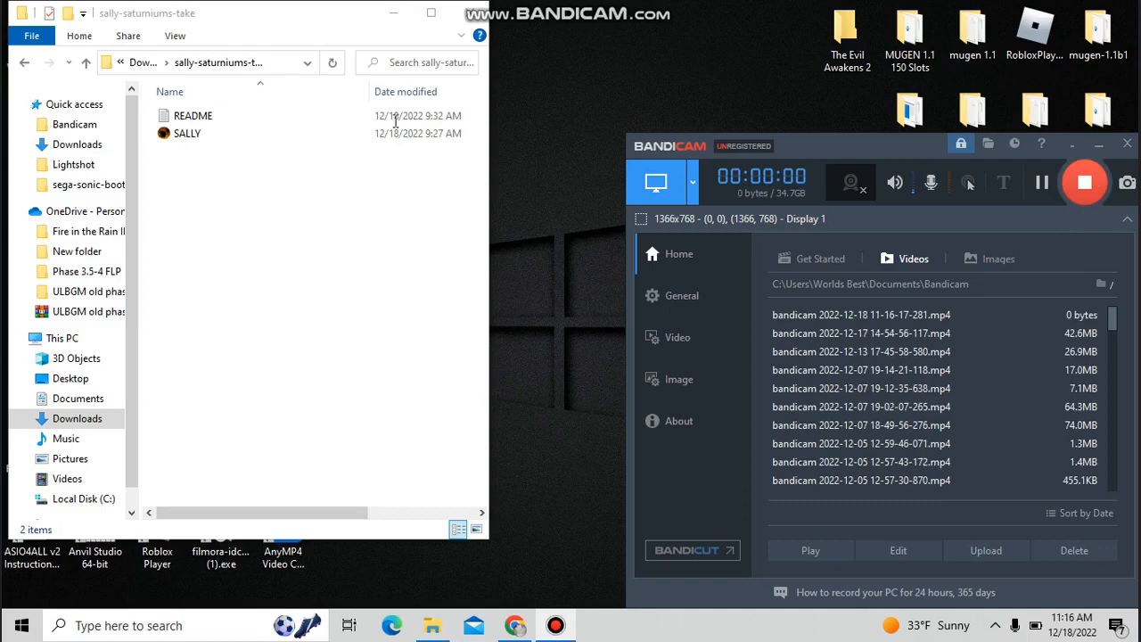
Open the README from the sally-saturniums-take folder in Notepad to read the credits
double_click(192, 114)
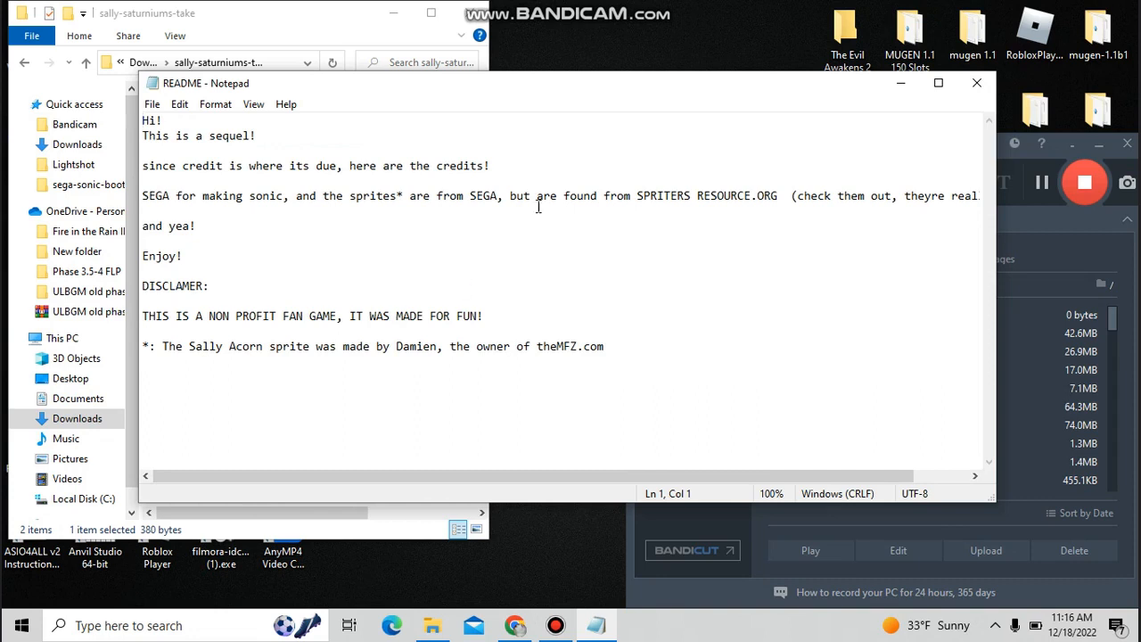
mouse_move(823, 98)
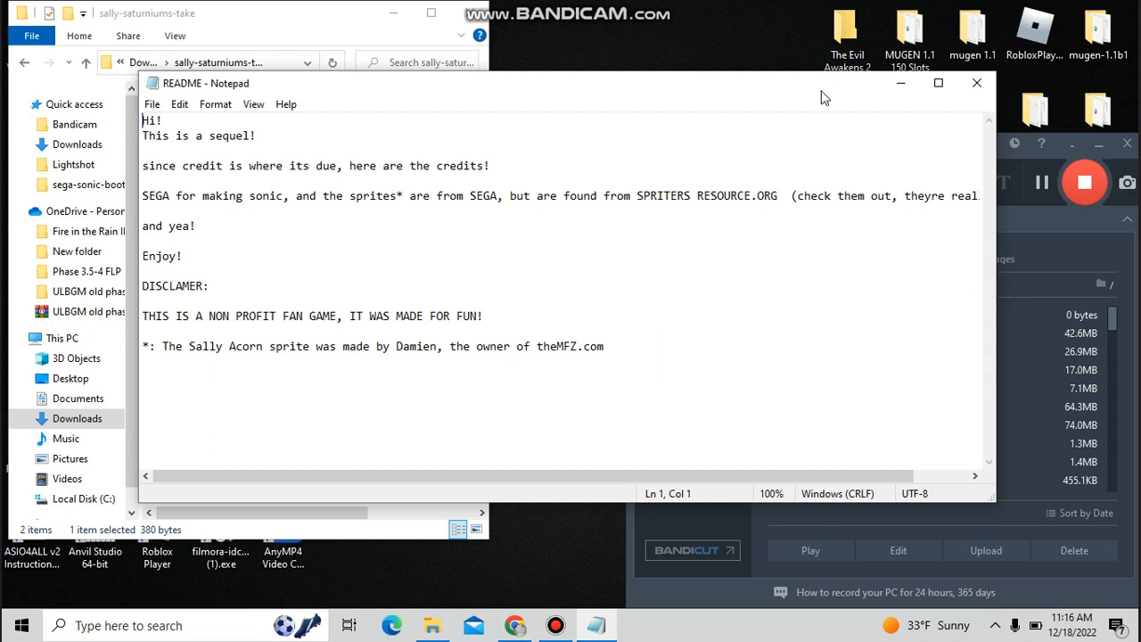
mouse_move(859, 96)
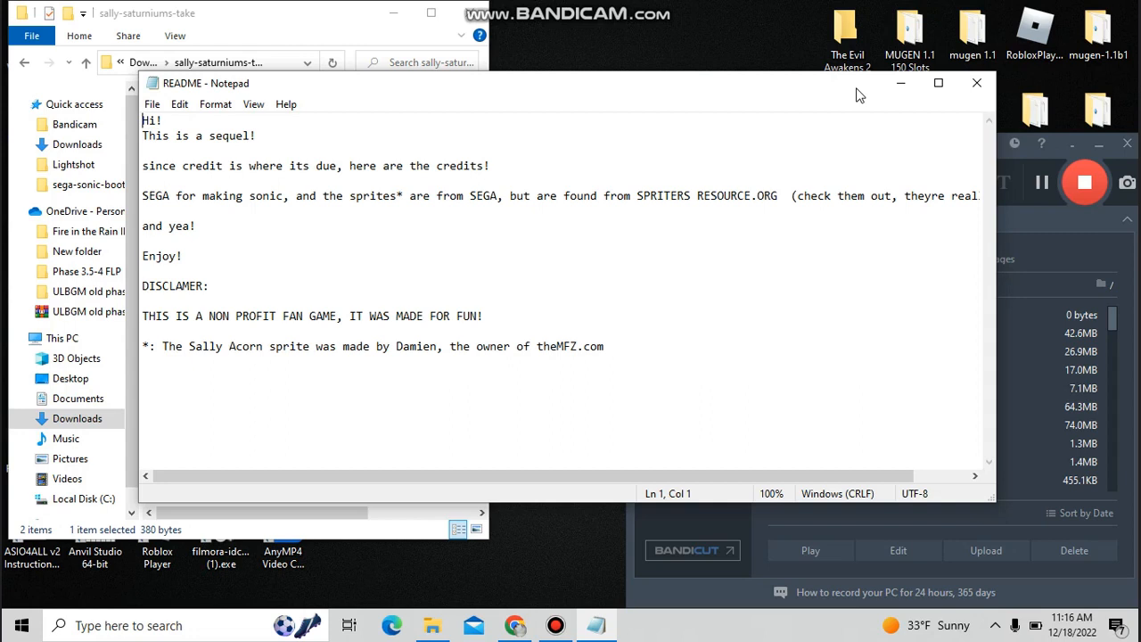
mouse_move(854, 93)
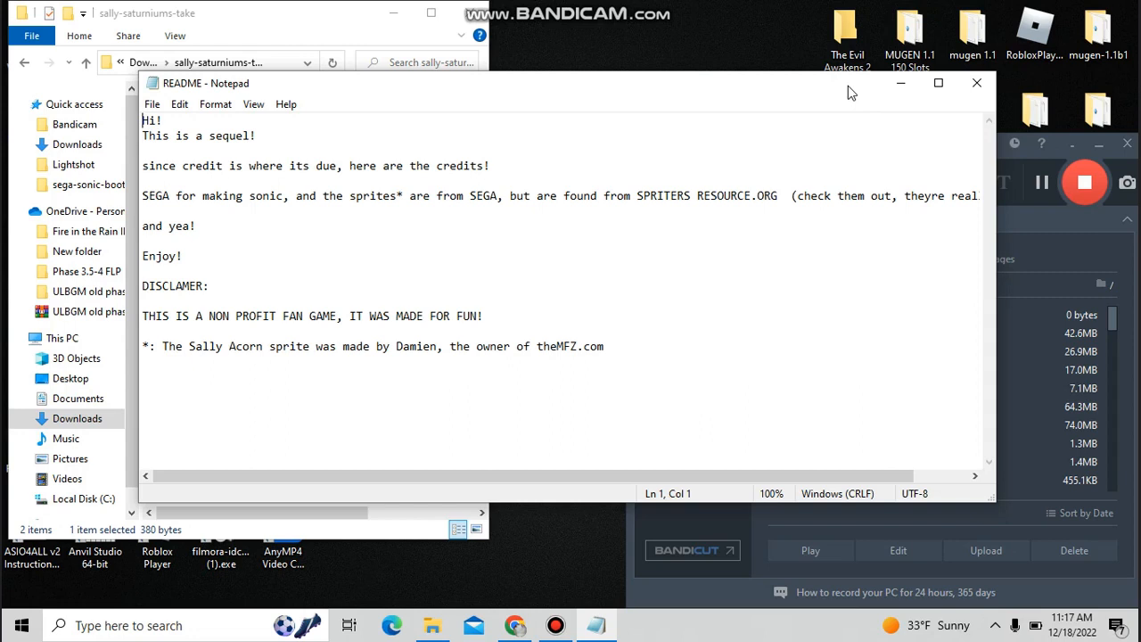
left_click(977, 84)
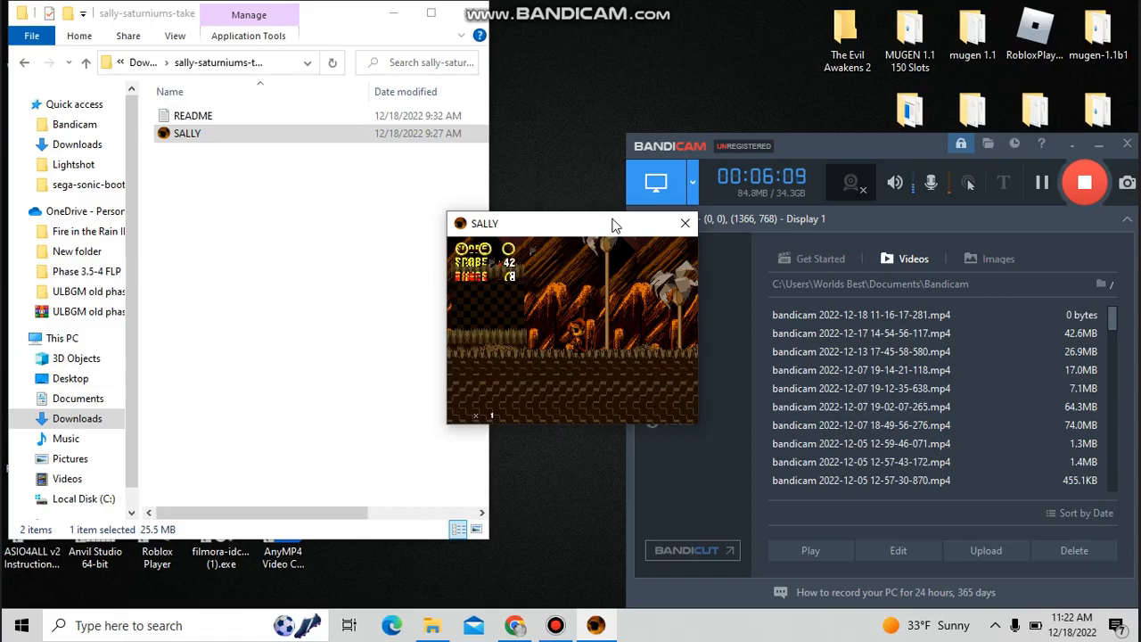
Capture a Lightshot screenshot of the SALLY game window and bring up the Game Jolt fireside page
left_click_drag(448, 240, 635, 346)
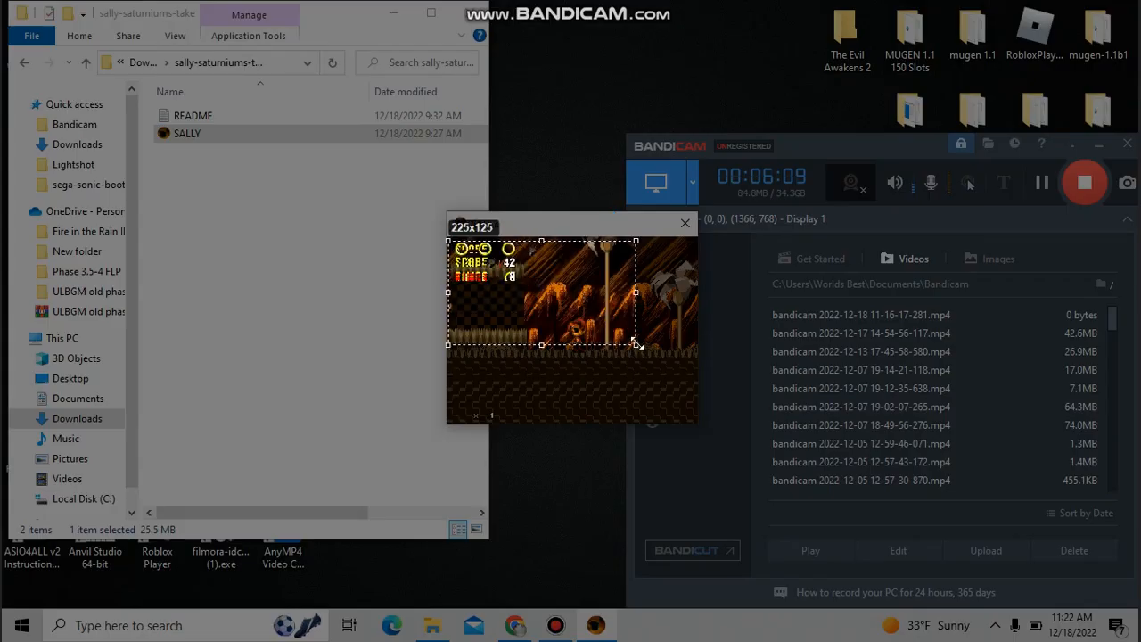
left_click_drag(634, 346, 691, 417)
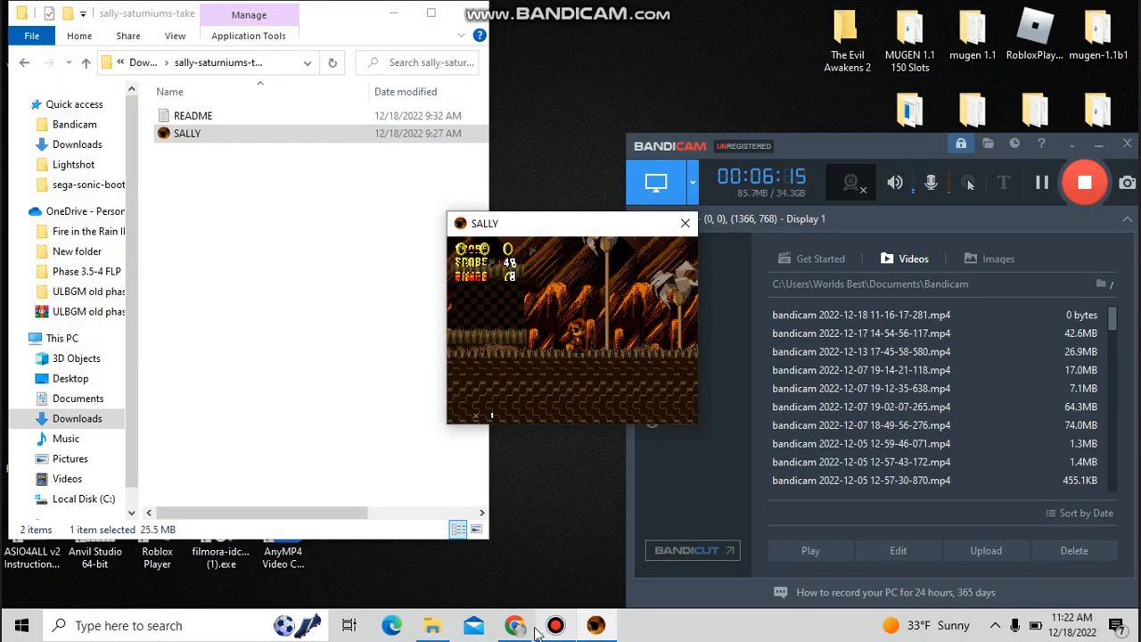
left_click(514, 624)
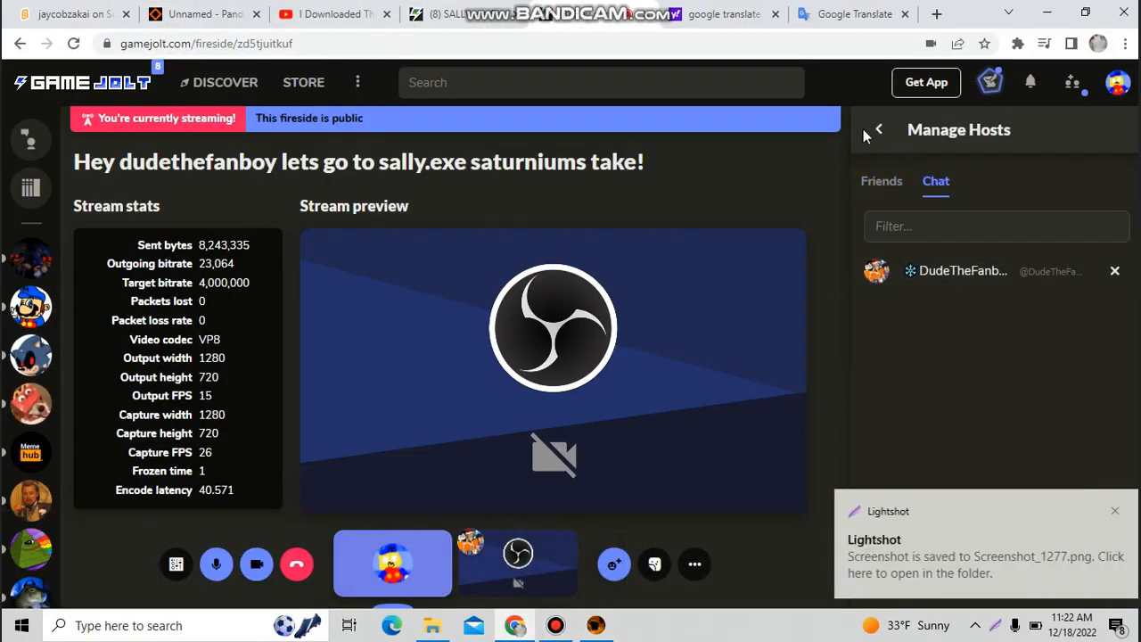
left_click(877, 128)
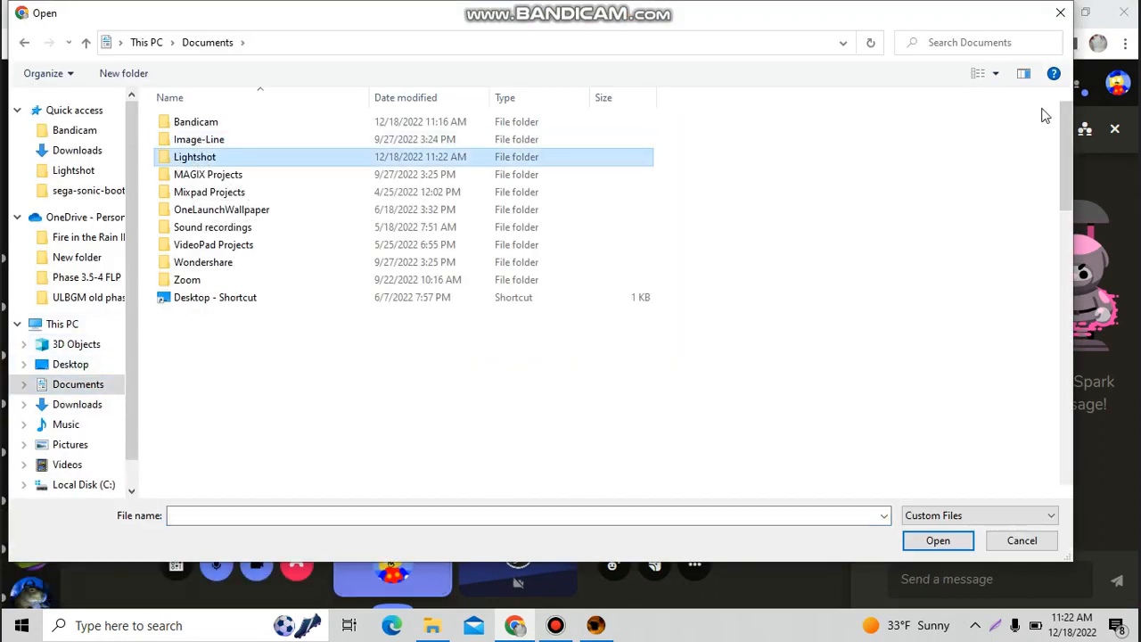
Enter the Lightshot screenshots folder in the Game Jolt image-upload picker
double_click(195, 157)
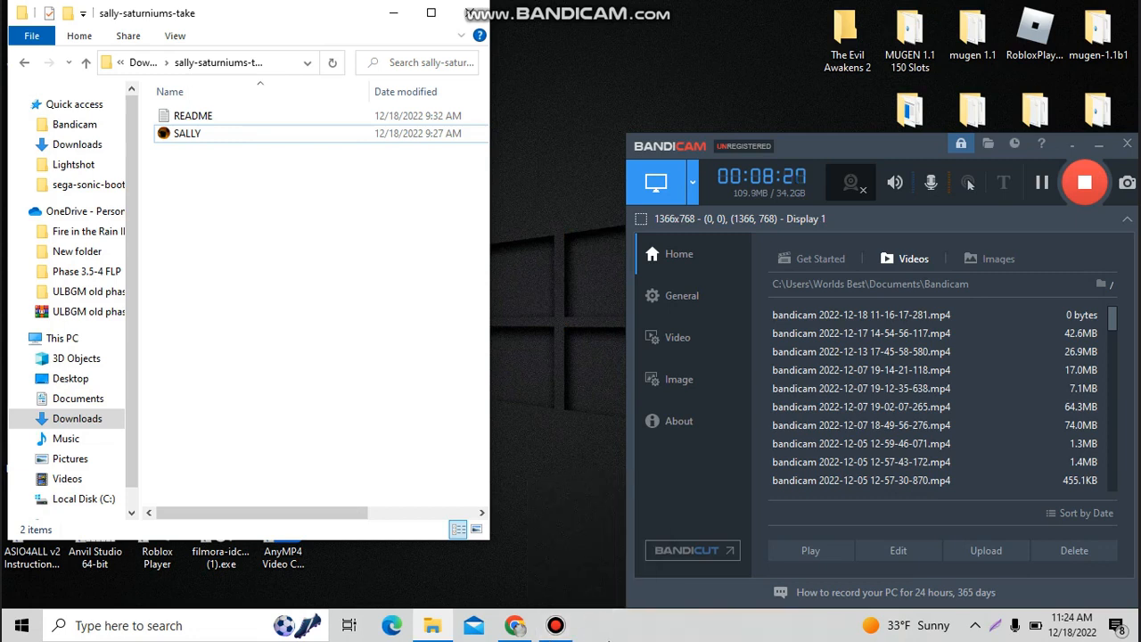
mouse_move(526, 464)
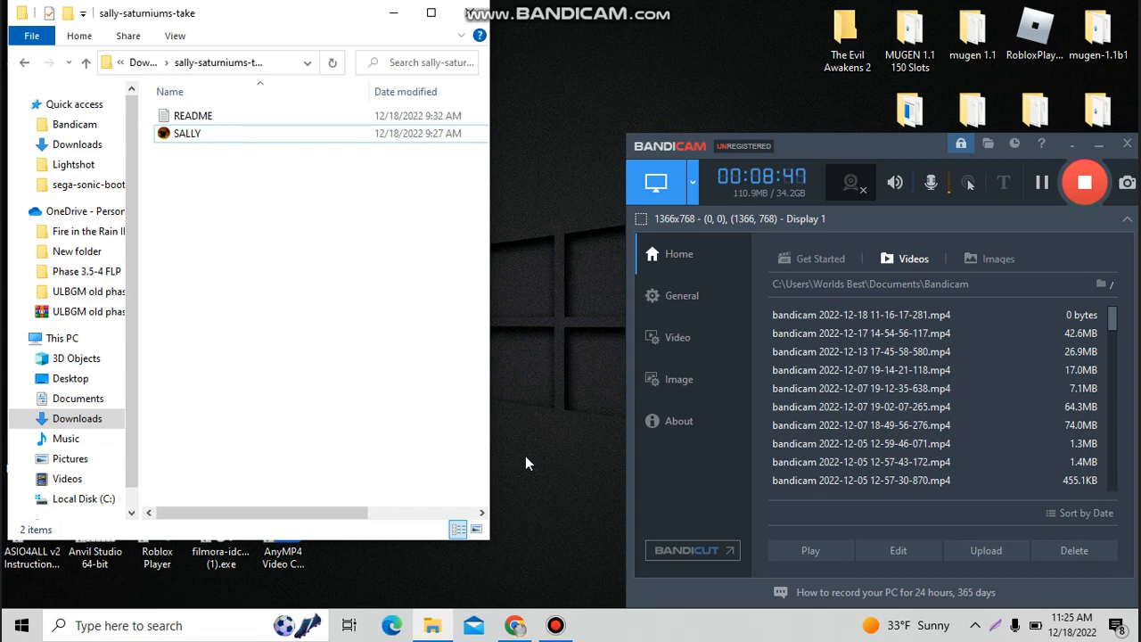
left_click(187, 132)
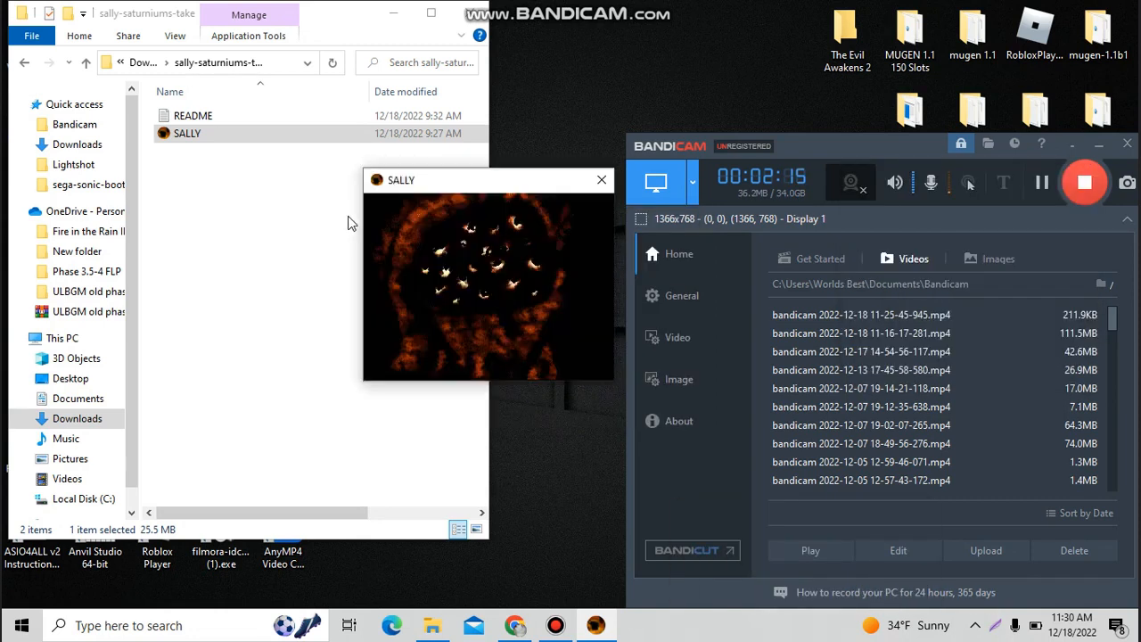
Advance the ending past the glowing-eyed face to the blue-dots screen
left_click(603, 178)
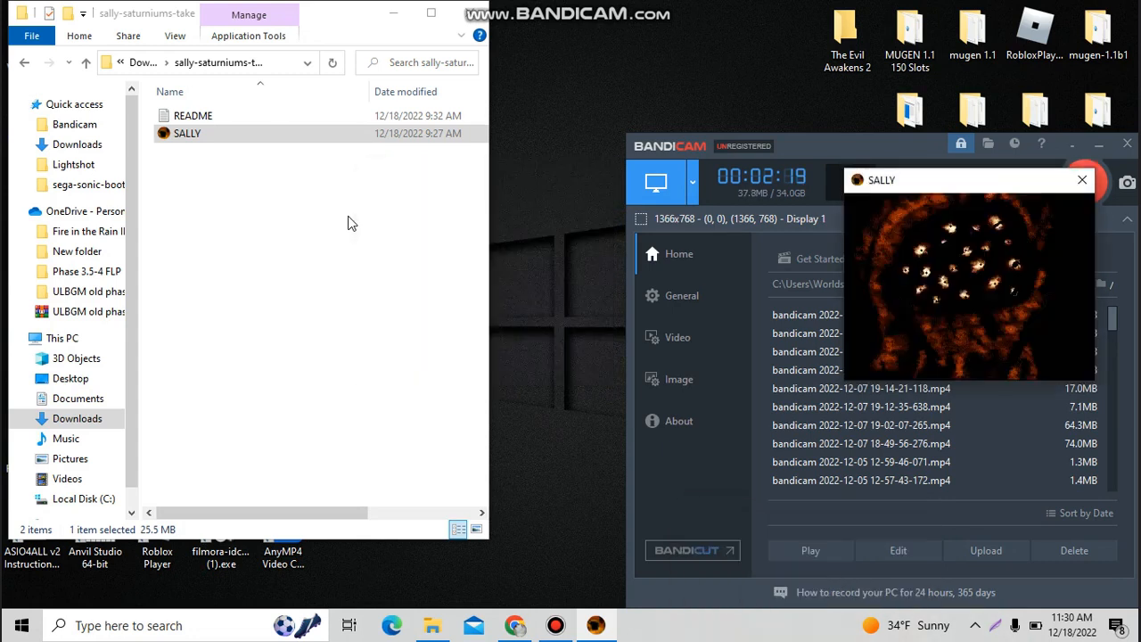
left_click(1082, 178)
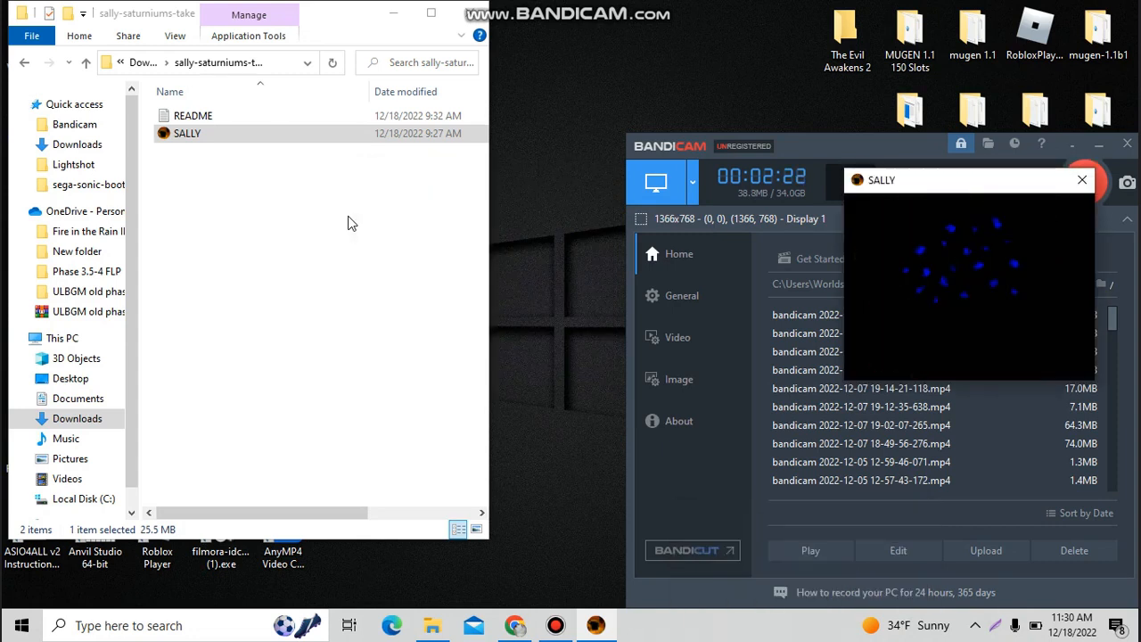
left_click(1082, 180)
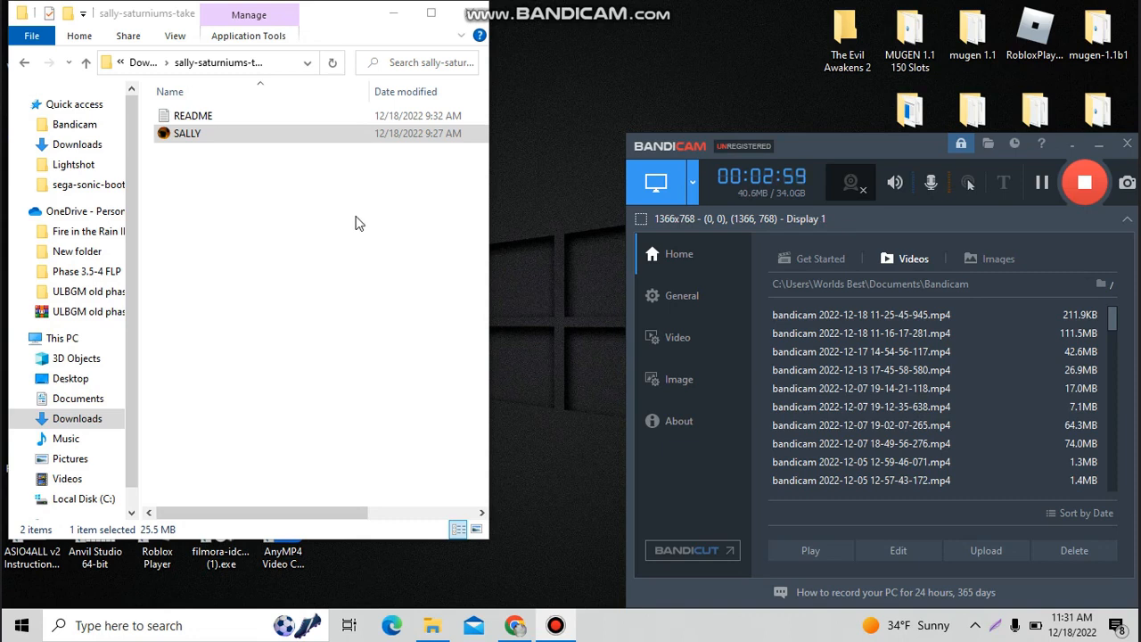
mouse_move(1084, 182)
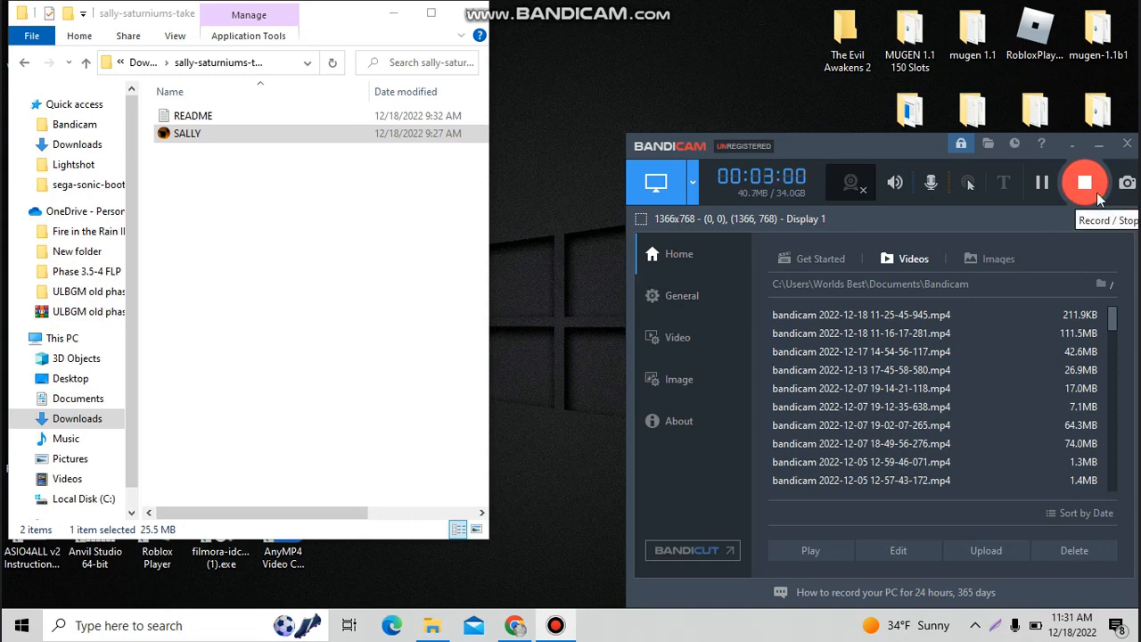